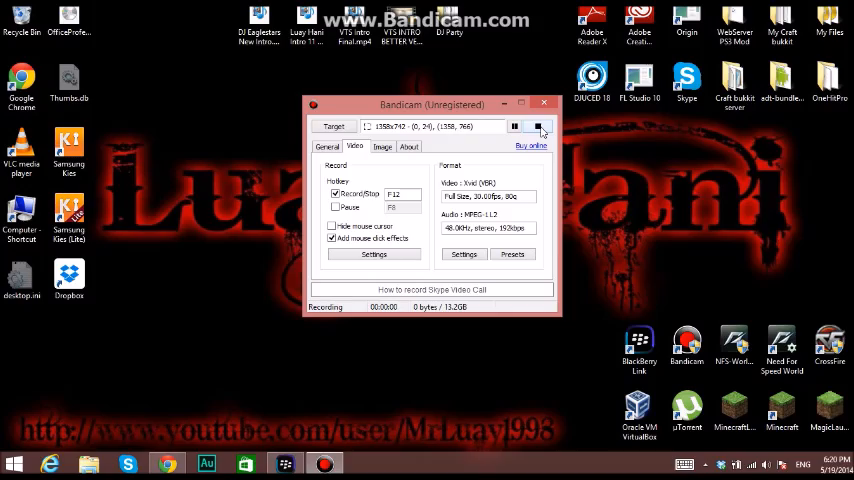
Start the Bandicam screen capture and launch Google Chrome.
{"action": "left_click", "coordinate": [516, 126]}
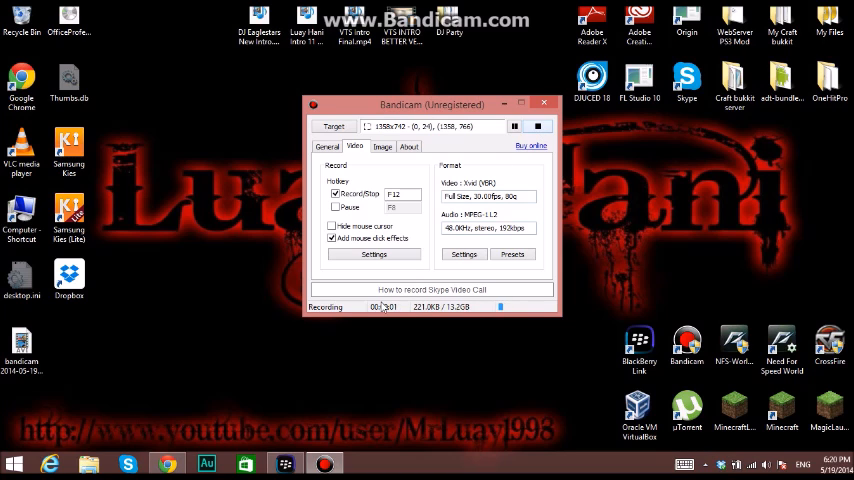
{"action": "left_click", "coordinate": [168, 464]}
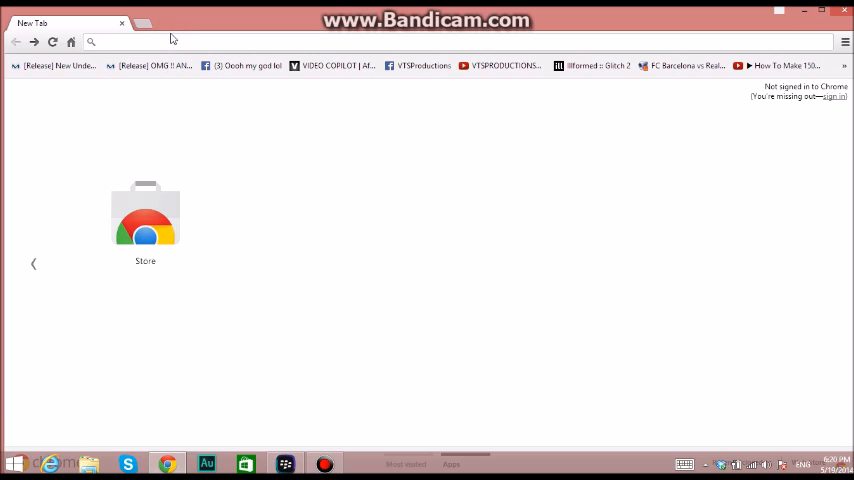
Enter the xtremepapers address in Chrome to load the XtremePapers site.
{"action": "type", "text": "xtree"}
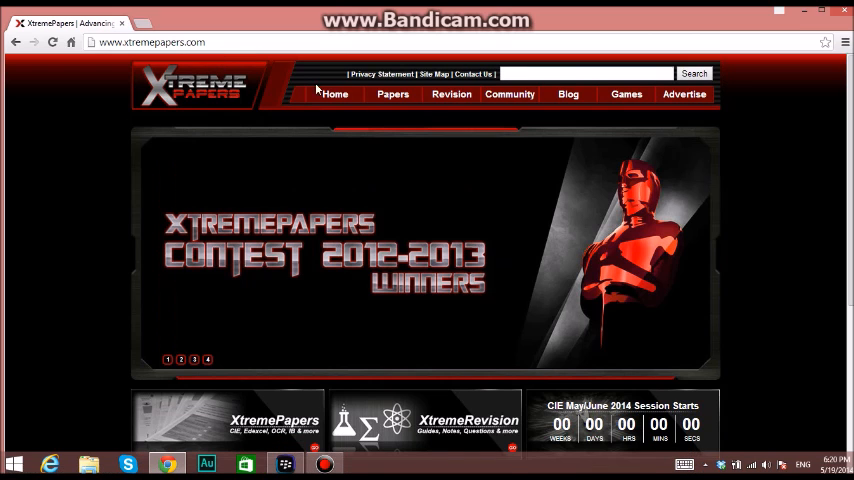
Go to the site's Papers section from the top navigation bar.
{"action": "left_click", "coordinate": [392, 92]}
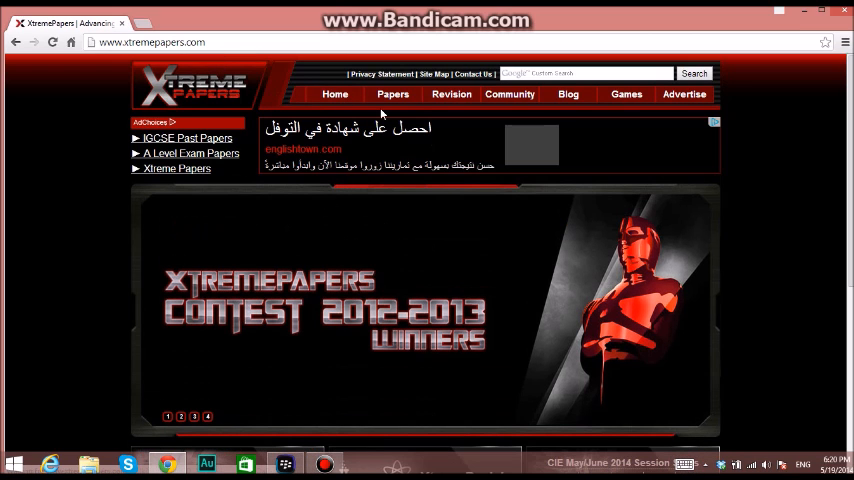
{"action": "left_click", "coordinate": [392, 92]}
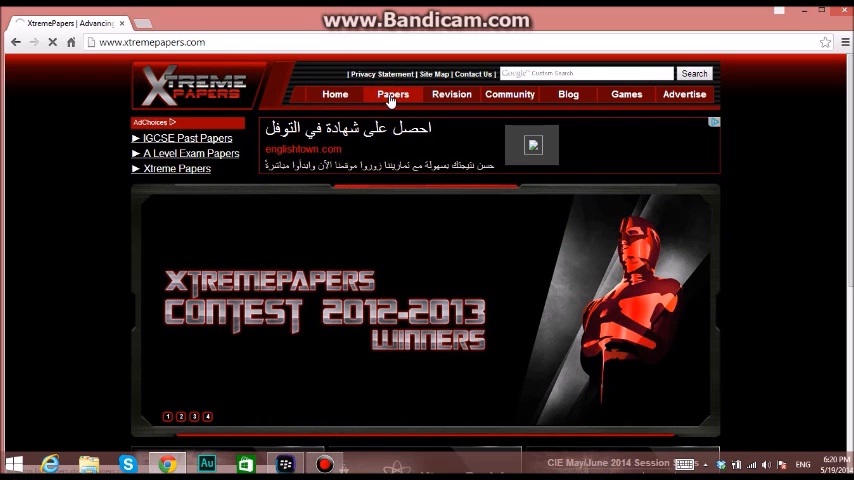
{"action": "left_click", "coordinate": [392, 94]}
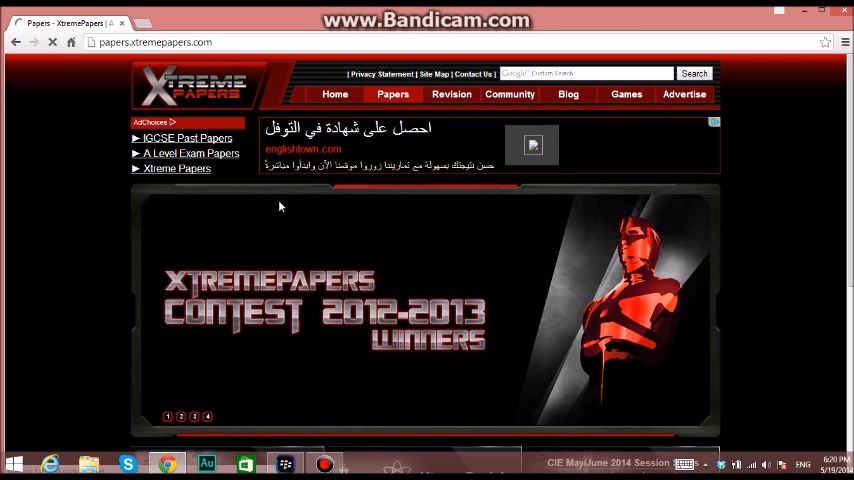
{"action": "left_click", "coordinate": [392, 94]}
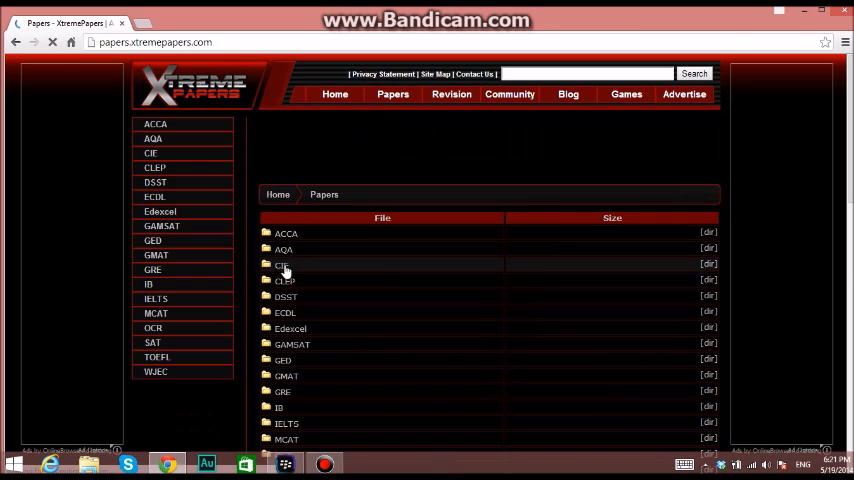
Enter the CIE exam board folder in the file listing.
{"action": "left_click", "coordinate": [282, 264]}
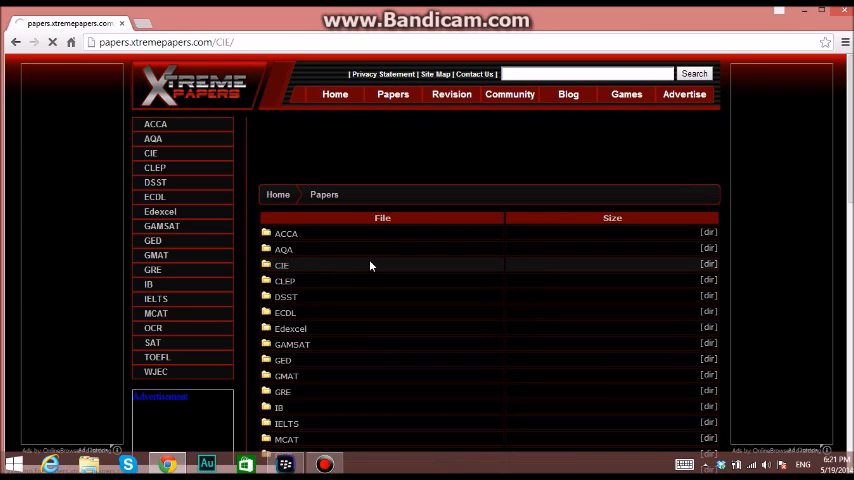
{"action": "left_click", "coordinate": [280, 264]}
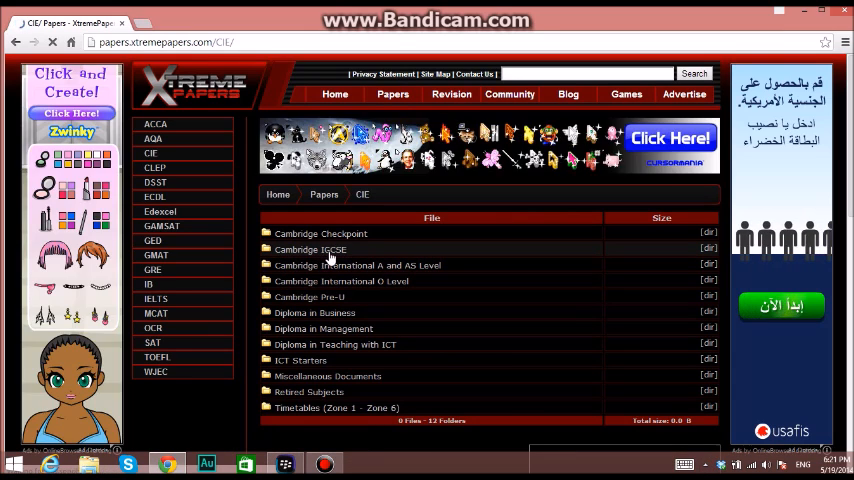
{"action": "mouse_move", "coordinate": [344, 288]}
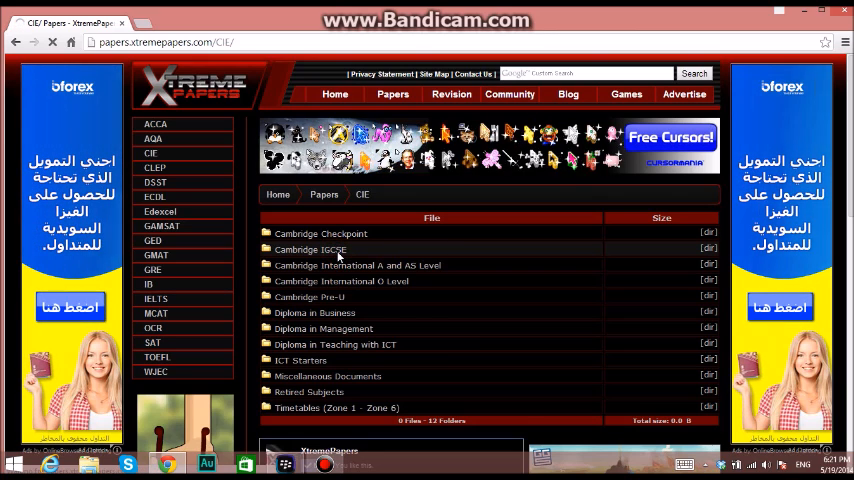
Enter Cambridge IGCSE and choose the Biology (0610) subject folder.
{"action": "left_click", "coordinate": [312, 250]}
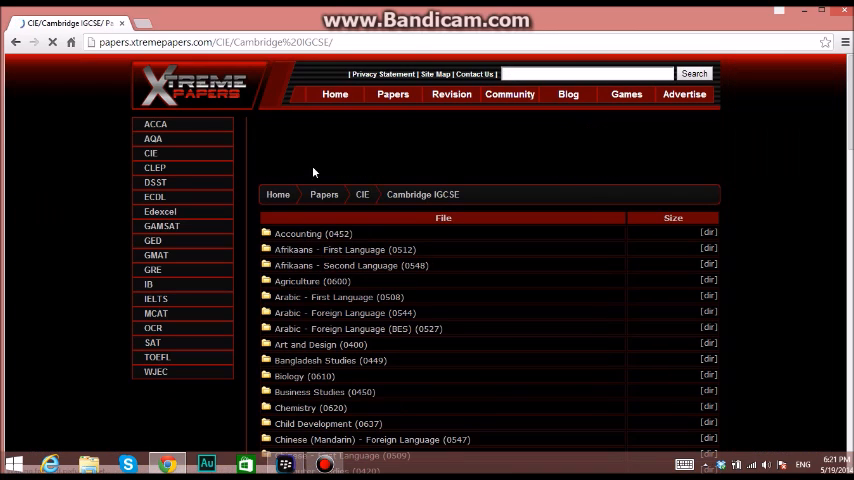
{"action": "scroll", "scroll_direction": "down", "scroll_amount": 3}
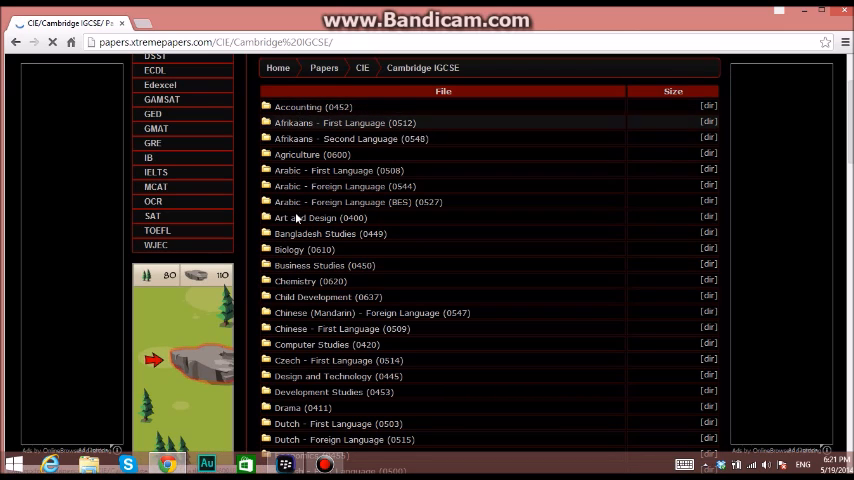
{"action": "mouse_move", "coordinate": [288, 256]}
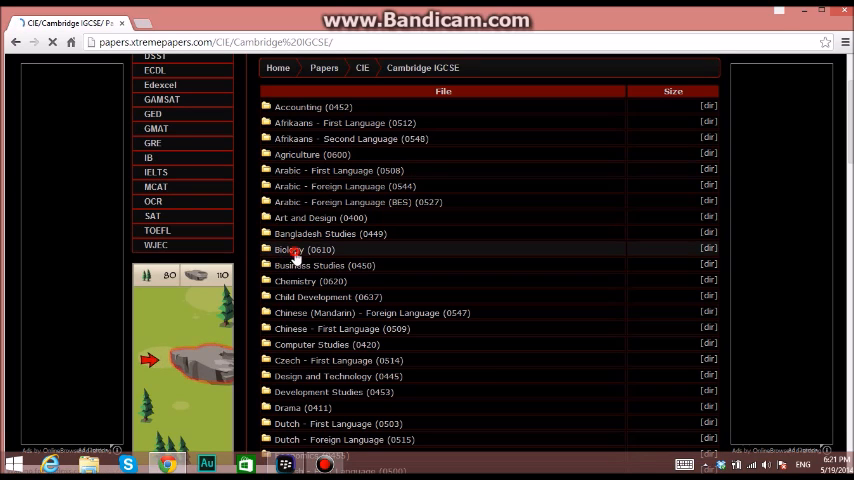
{"action": "left_click", "coordinate": [288, 250]}
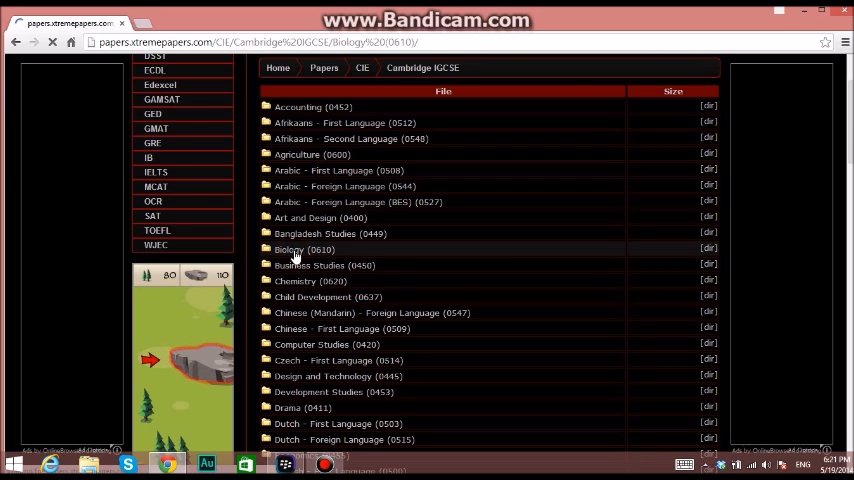
Load the Biology (0610) folder and browse down through its earlier past paper PDFs.
{"action": "left_click", "coordinate": [302, 250]}
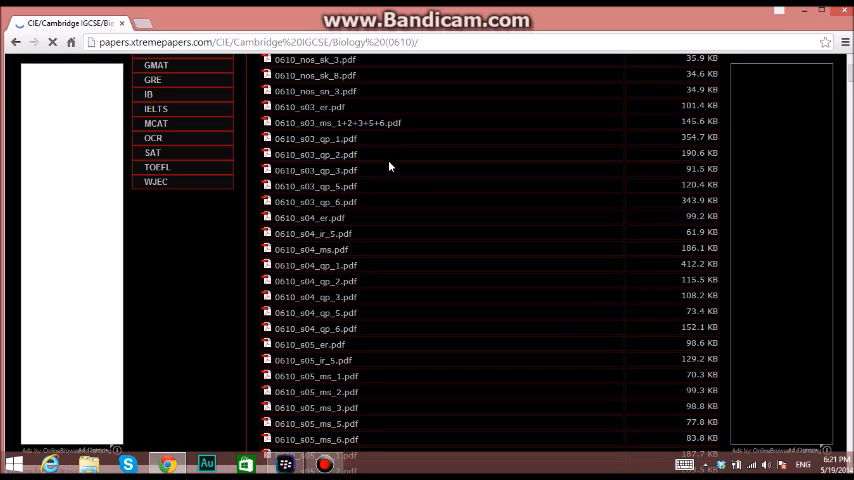
{"action": "scroll", "scroll_direction": "down", "scroll_amount": 3}
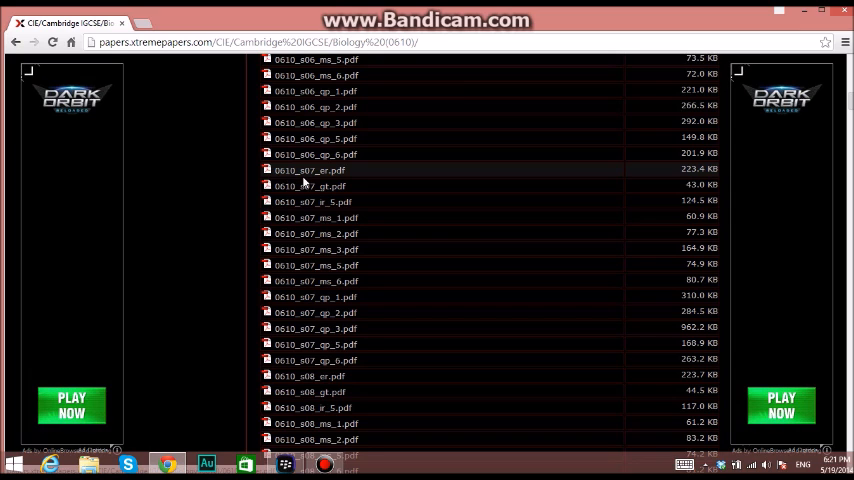
{"action": "scroll", "scroll_direction": "down", "scroll_amount": 3}
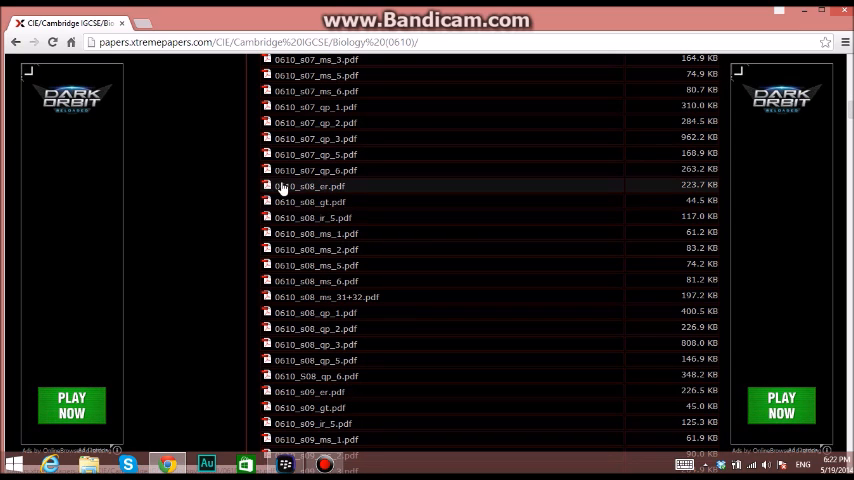
{"action": "mouse_move", "coordinate": [344, 196]}
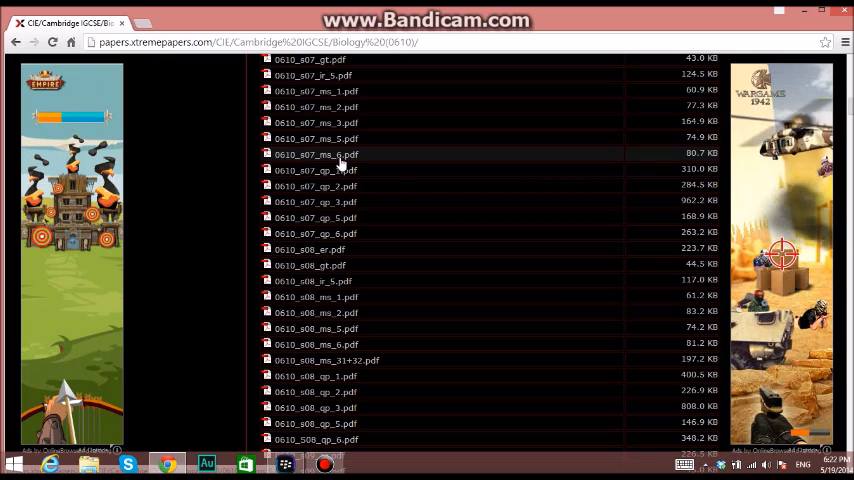
{"action": "scroll", "scroll_direction": "down", "scroll_amount": 3}
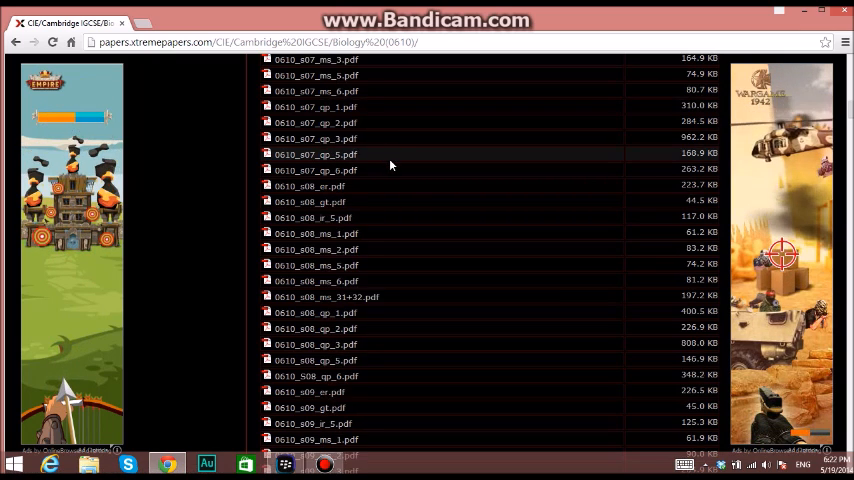
{"action": "scroll", "scroll_direction": "down", "scroll_amount": 3}
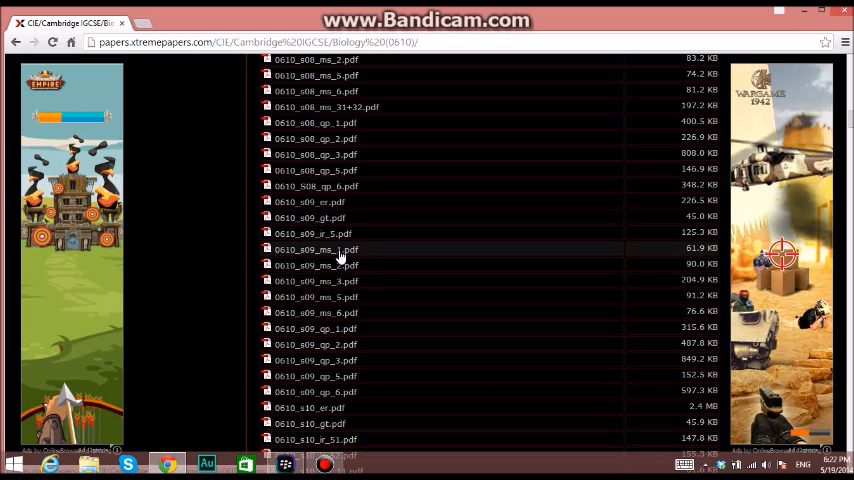
{"action": "scroll", "scroll_direction": "down", "scroll_amount": 3}
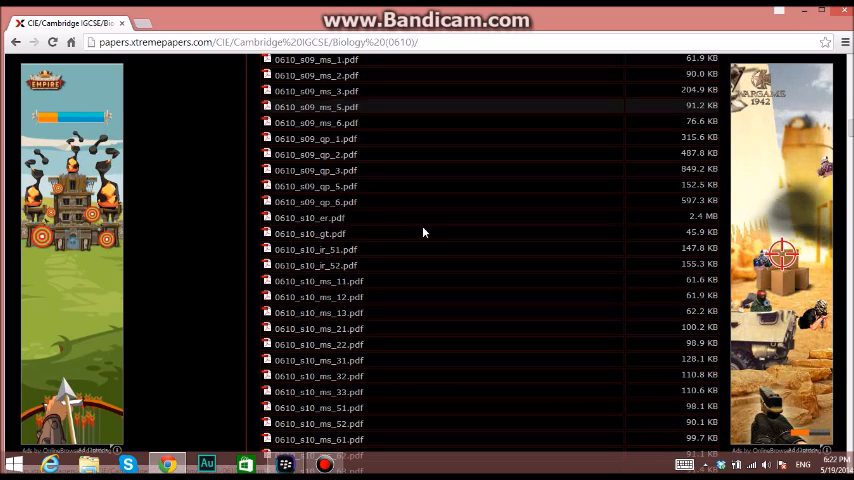
Continue down the listing to the 2013–2014 (w13, s14) Biology papers.
{"action": "scroll", "scroll_direction": "down", "scroll_amount": 3}
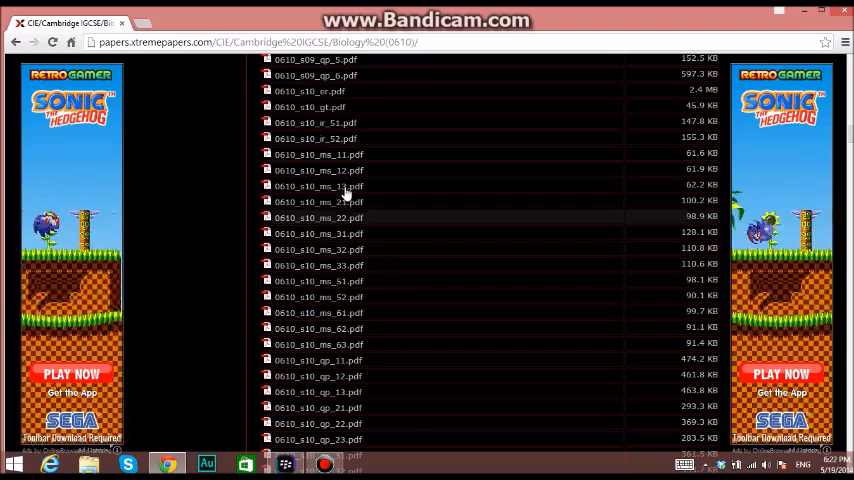
{"action": "scroll", "scroll_direction": "down", "scroll_amount": 3}
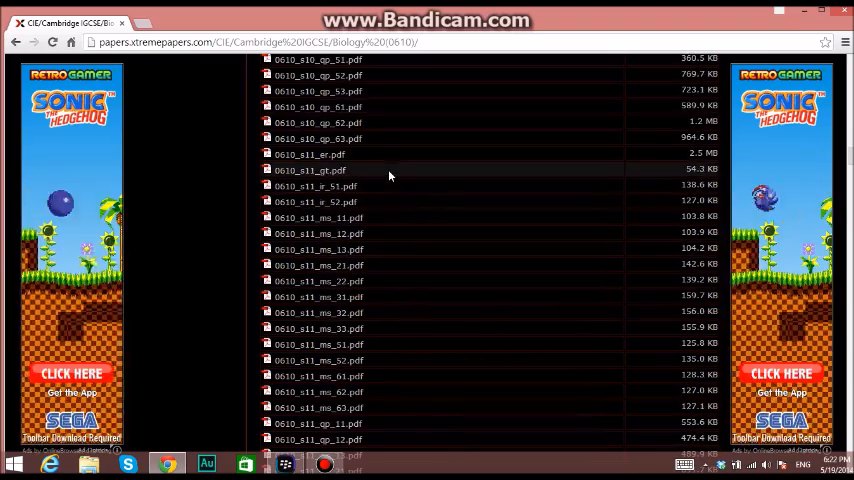
{"action": "scroll", "scroll_direction": "down", "scroll_amount": 3}
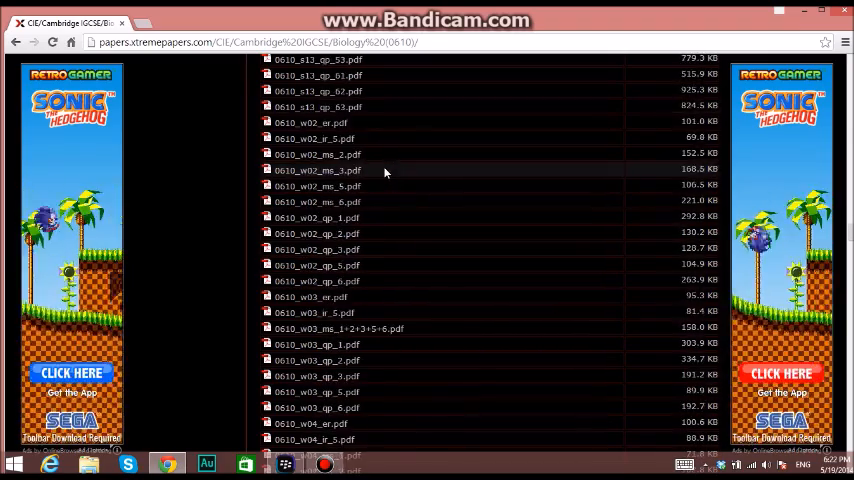
{"action": "scroll", "scroll_direction": "down", "scroll_amount": 3}
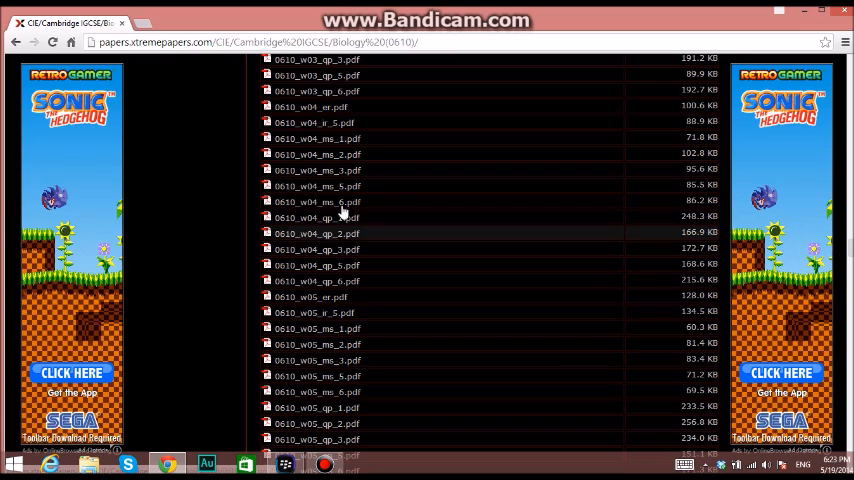
{"action": "scroll", "scroll_direction": "up", "scroll_amount": 3}
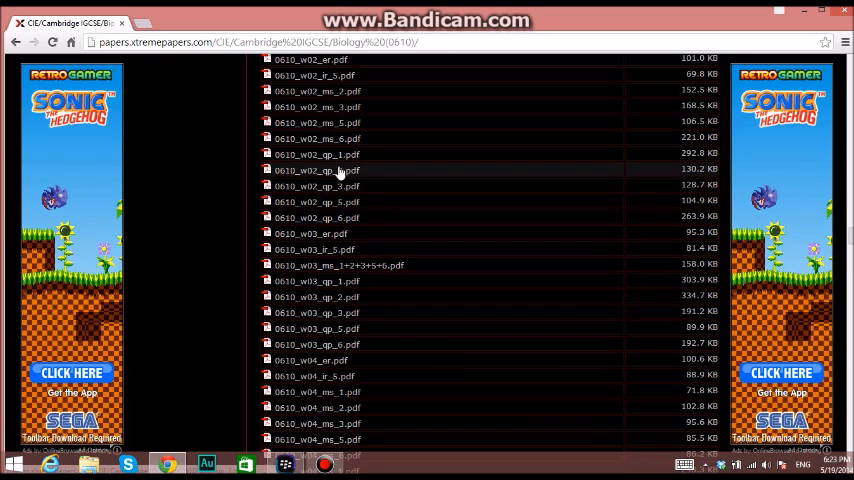
{"action": "scroll", "scroll_direction": "down", "scroll_amount": 3}
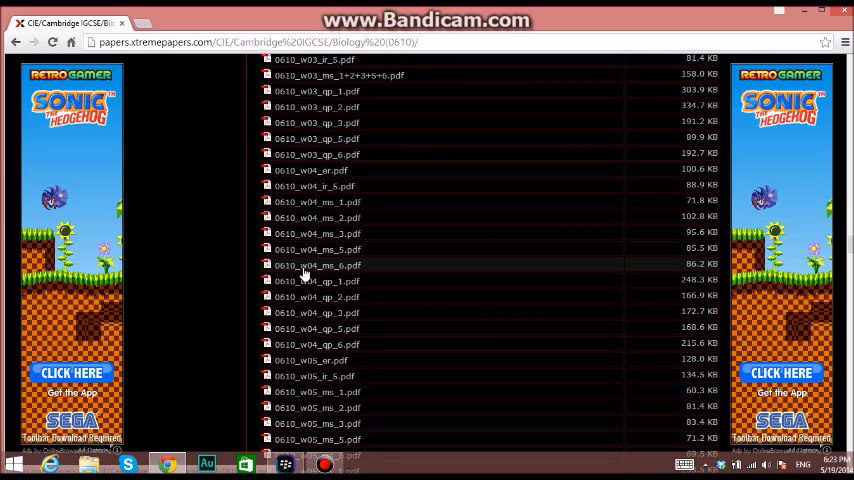
{"action": "mouse_move", "coordinate": [308, 274]}
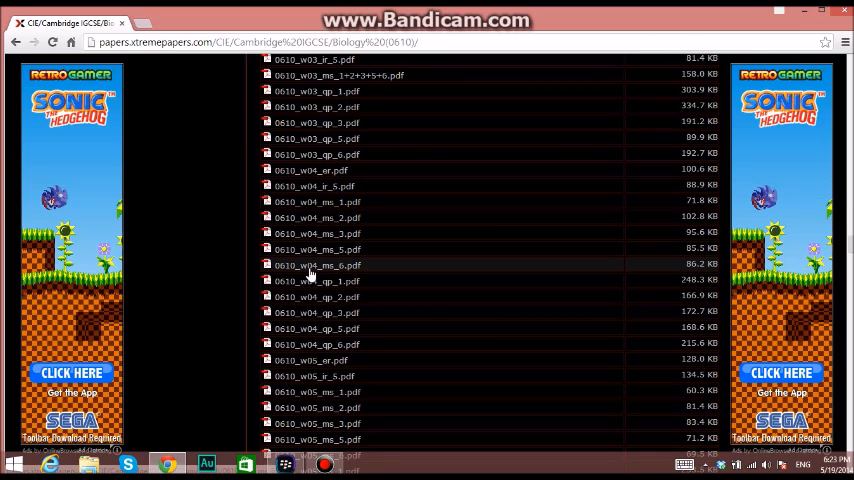
{"action": "mouse_move", "coordinate": [318, 272]}
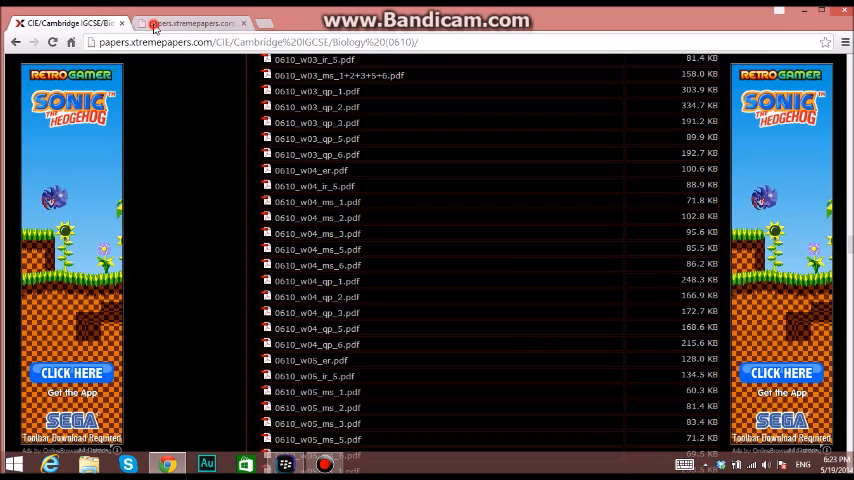
Launch the 0610_w04 November 2004 Paper 1 PDF in a new tab.
{"action": "left_click", "coordinate": [316, 280]}
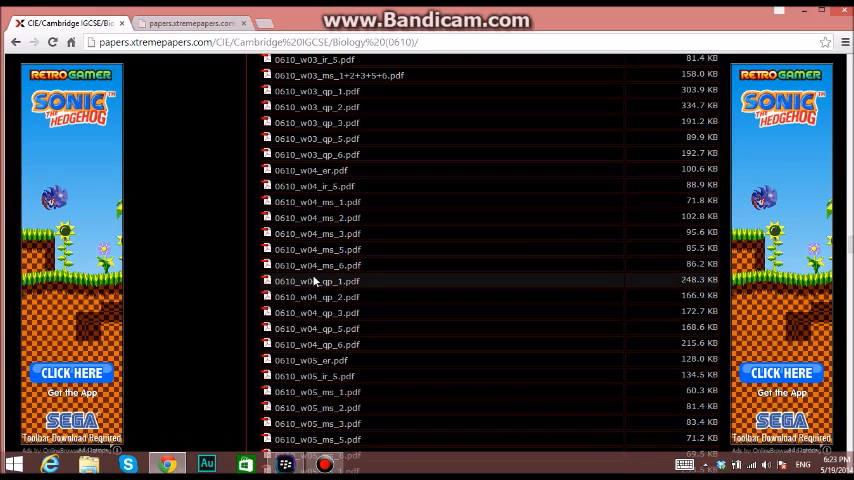
{"action": "mouse_move", "coordinate": [336, 288]}
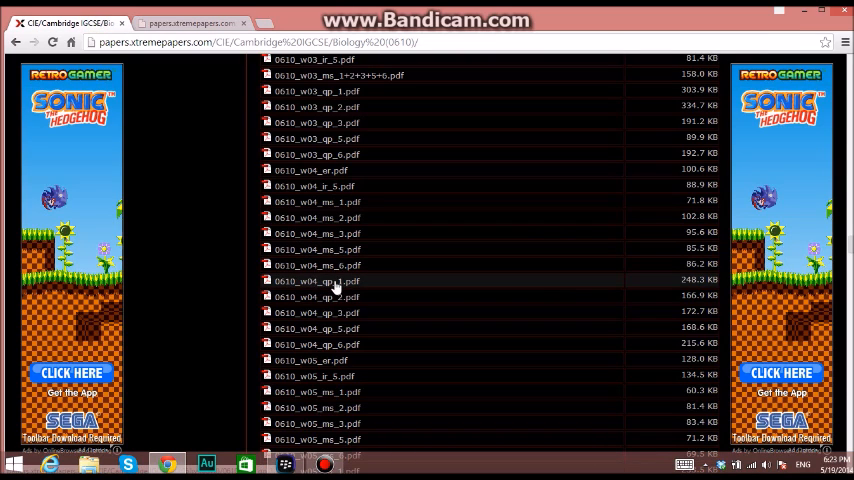
{"action": "mouse_move", "coordinate": [312, 284]}
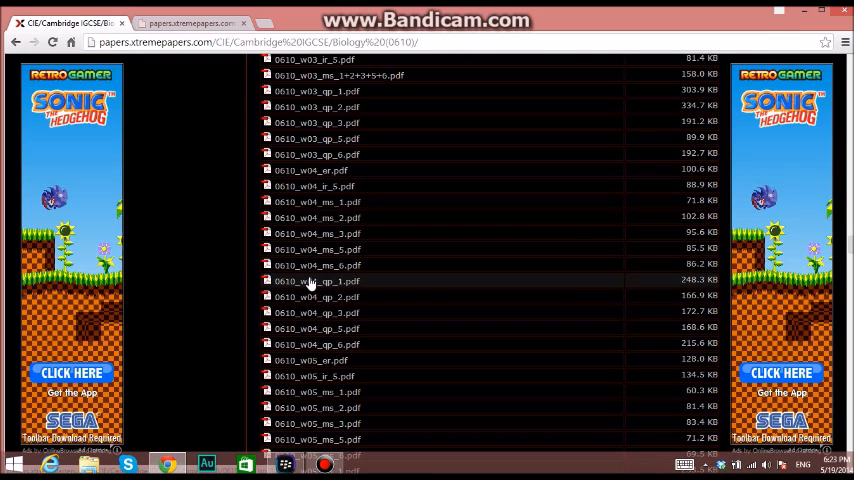
{"action": "mouse_move", "coordinate": [330, 216]}
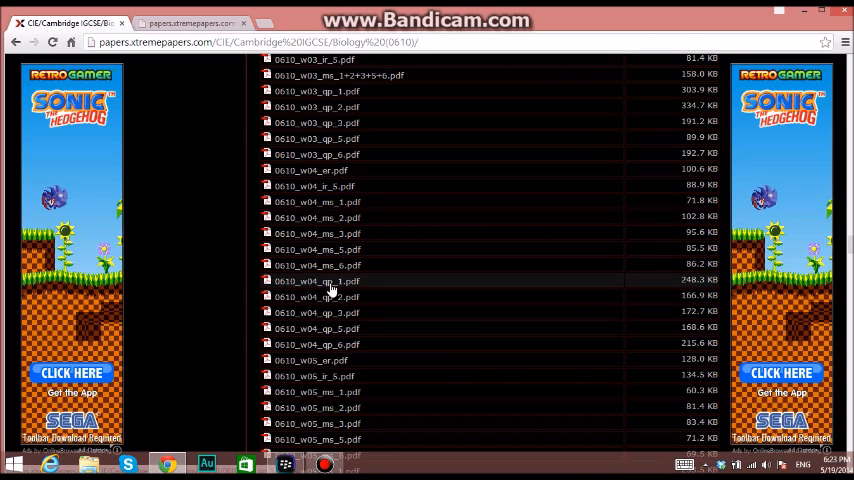
{"action": "mouse_move", "coordinate": [328, 208]}
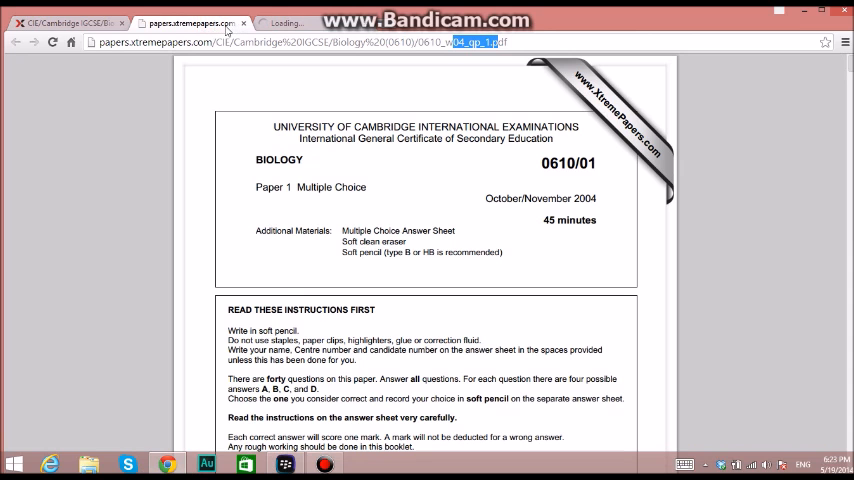
Skim the question paper, then switch to and read through the ms_1 mark scheme.
{"action": "scroll", "scroll_direction": "down", "scroll_amount": 3}
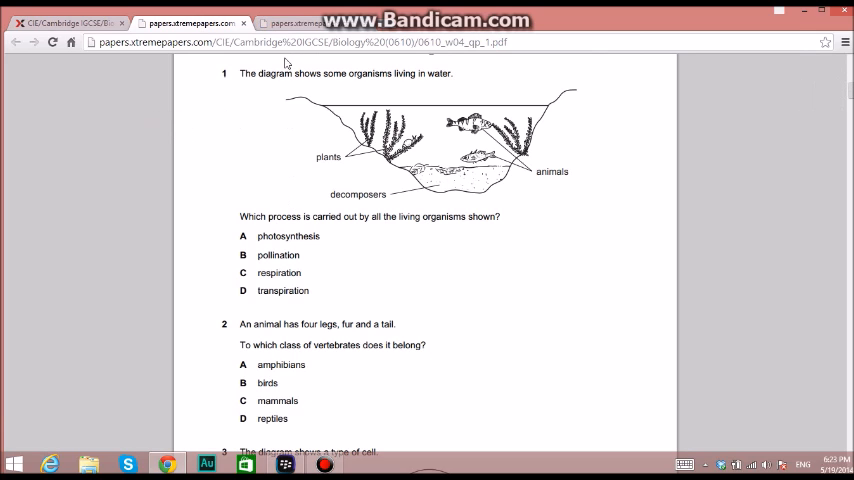
{"action": "left_click", "coordinate": [290, 24]}
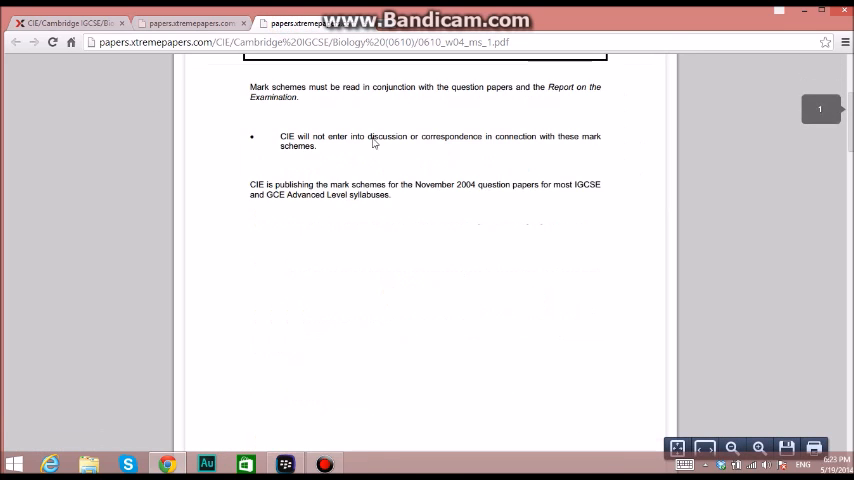
{"action": "scroll", "scroll_direction": "down", "scroll_amount": 3}
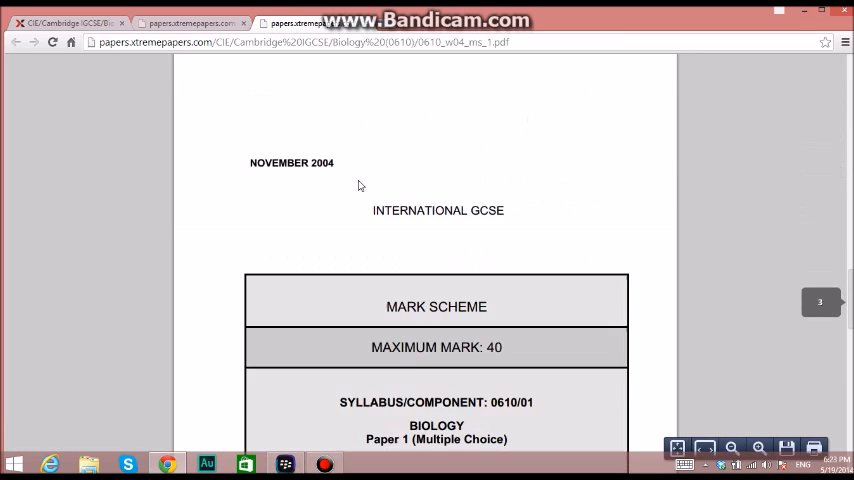
{"action": "scroll", "scroll_direction": "down", "scroll_amount": 3}
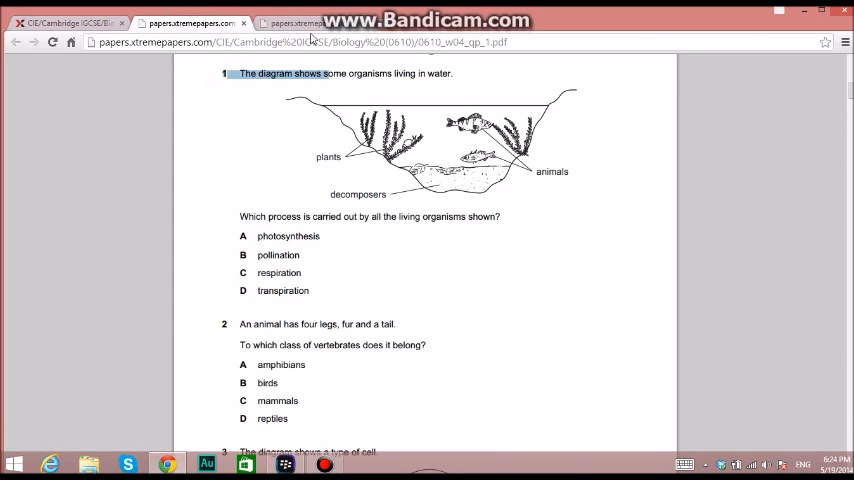
Return via the question paper tab to the Biology directory listing tab.
{"action": "left_click", "coordinate": [300, 22]}
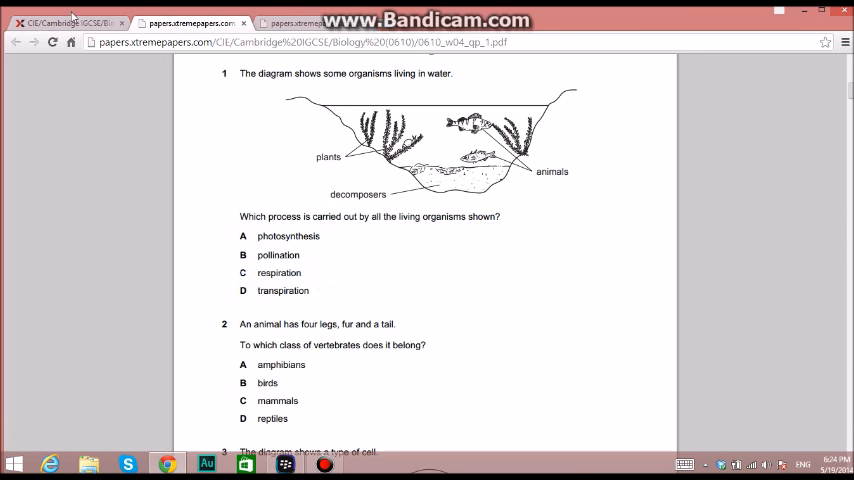
{"action": "left_click", "coordinate": [16, 42]}
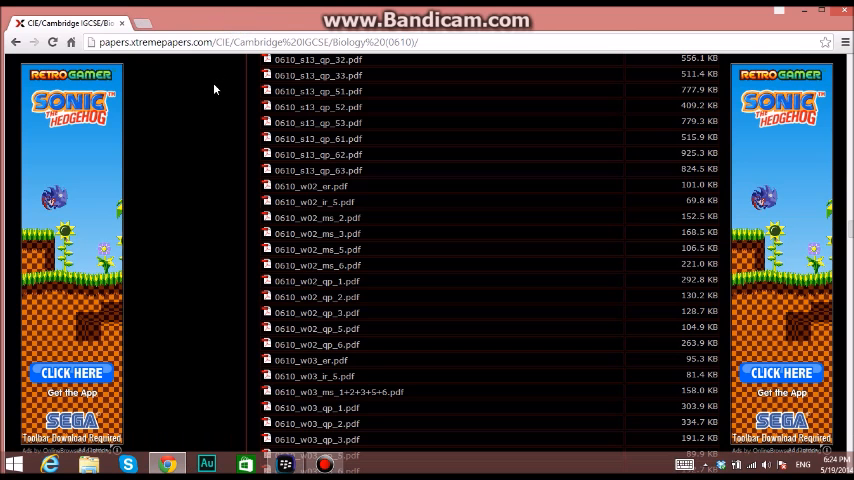
Scroll the listing back up to the 2005–2007 papers and bring up the Bandicam window.
{"action": "scroll", "scroll_direction": "up", "scroll_amount": 3}
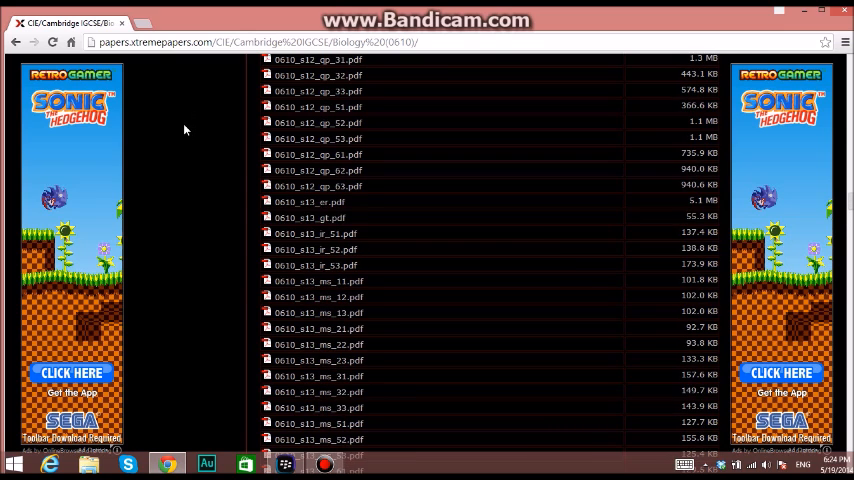
{"action": "scroll", "scroll_direction": "up", "scroll_amount": 3}
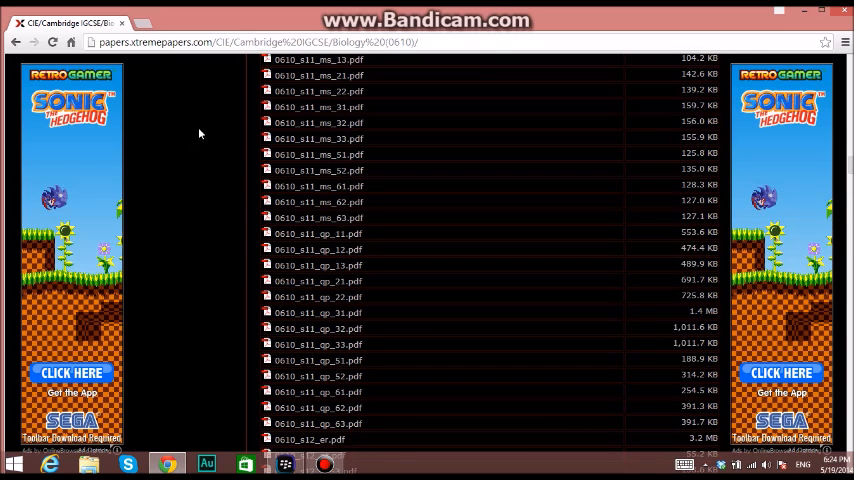
{"action": "scroll", "scroll_direction": "up", "scroll_amount": 3}
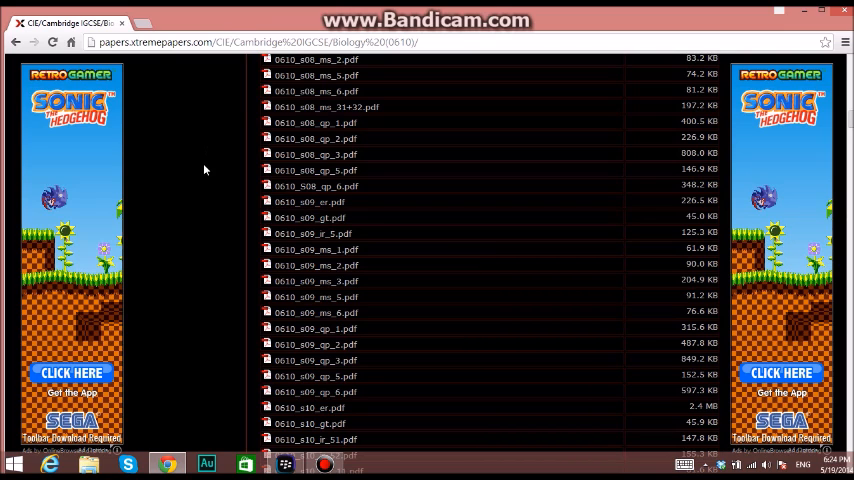
{"action": "scroll", "scroll_direction": "up", "scroll_amount": 3}
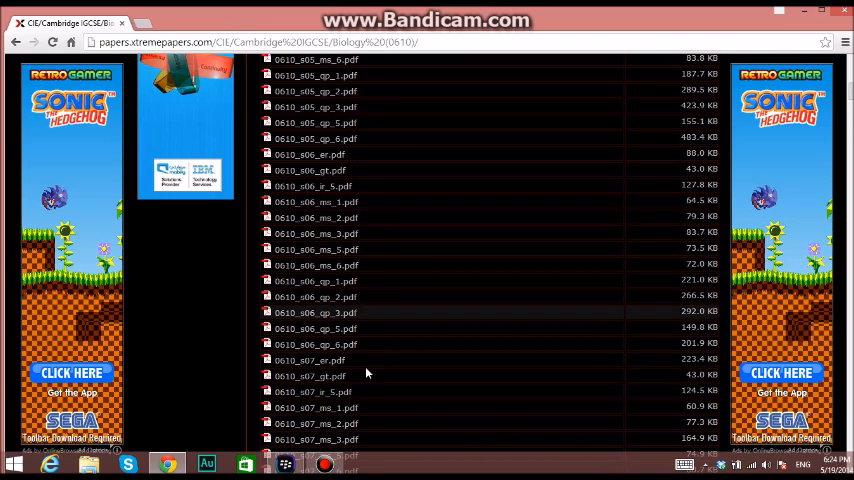
{"action": "left_click", "coordinate": [324, 464]}
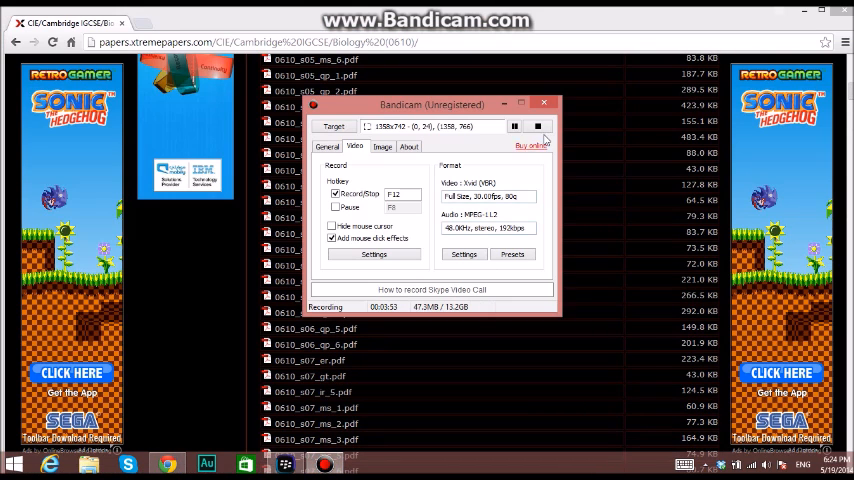